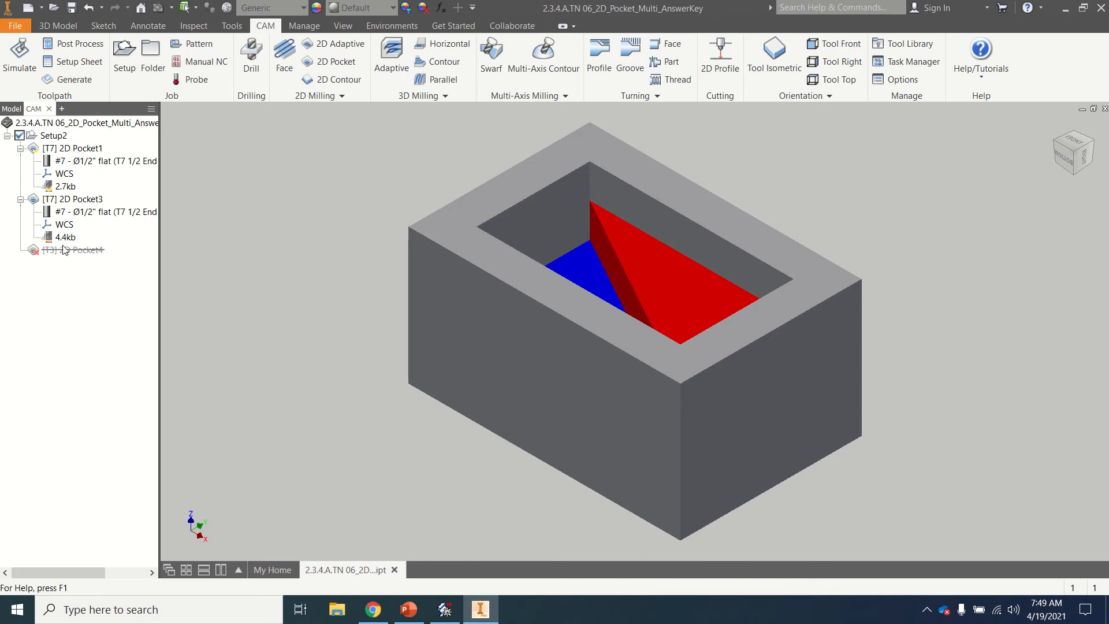
Delete the suppressed 2D Pocket operation, leaving 2D Pocket1 and 2D Pocket3 under Setup2
right_click(64, 249)
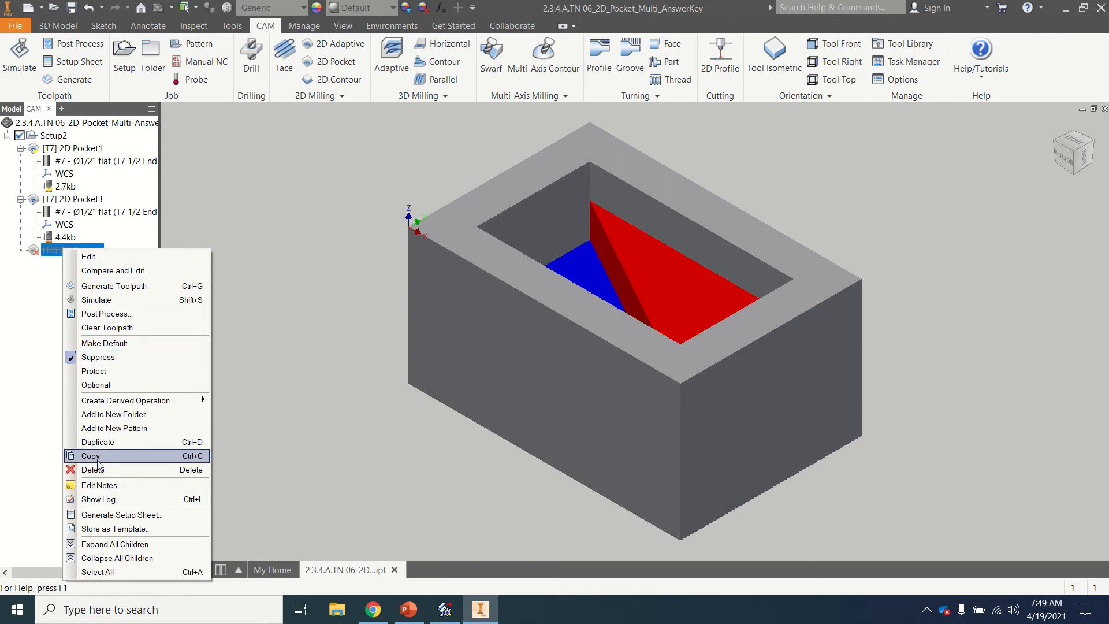
left_click(92, 470)
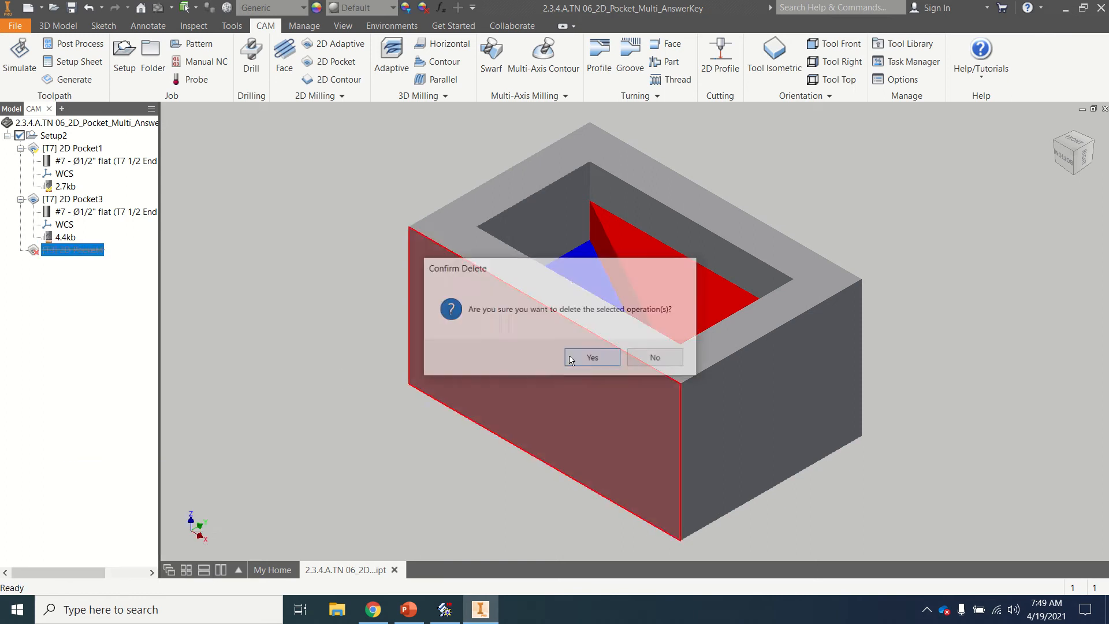
left_click(591, 357)
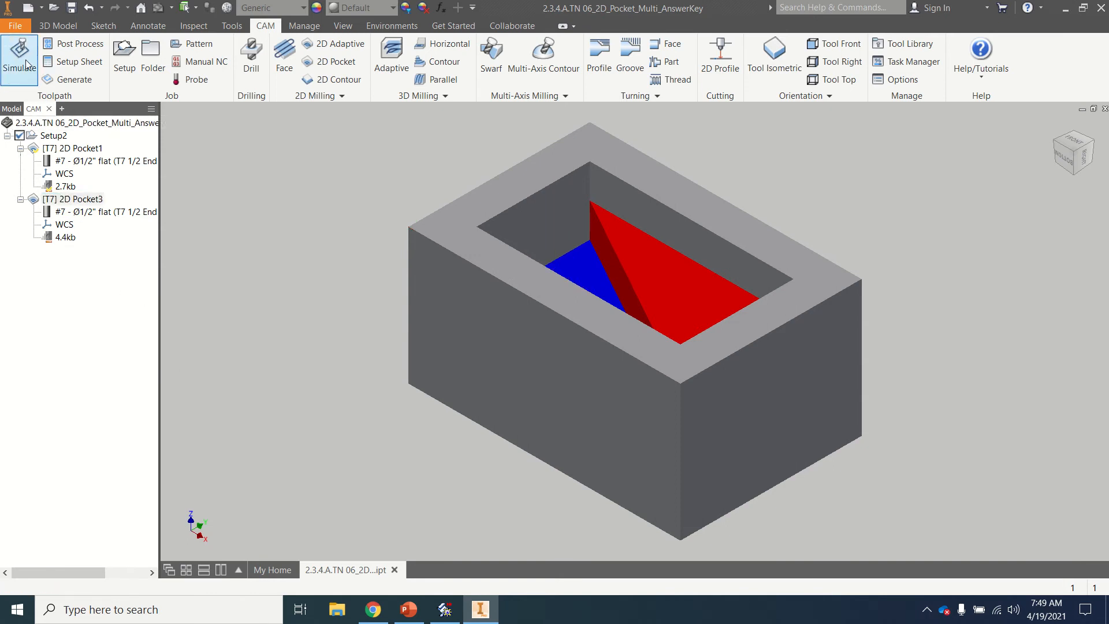
left_click(20, 58)
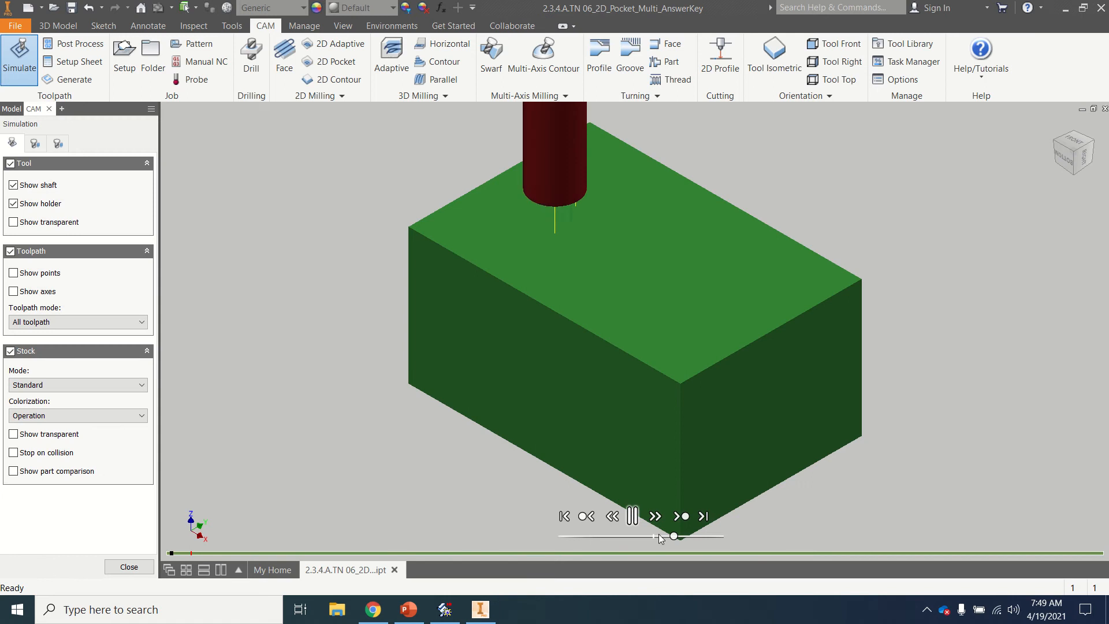
left_click_drag(672, 536, 709, 535)
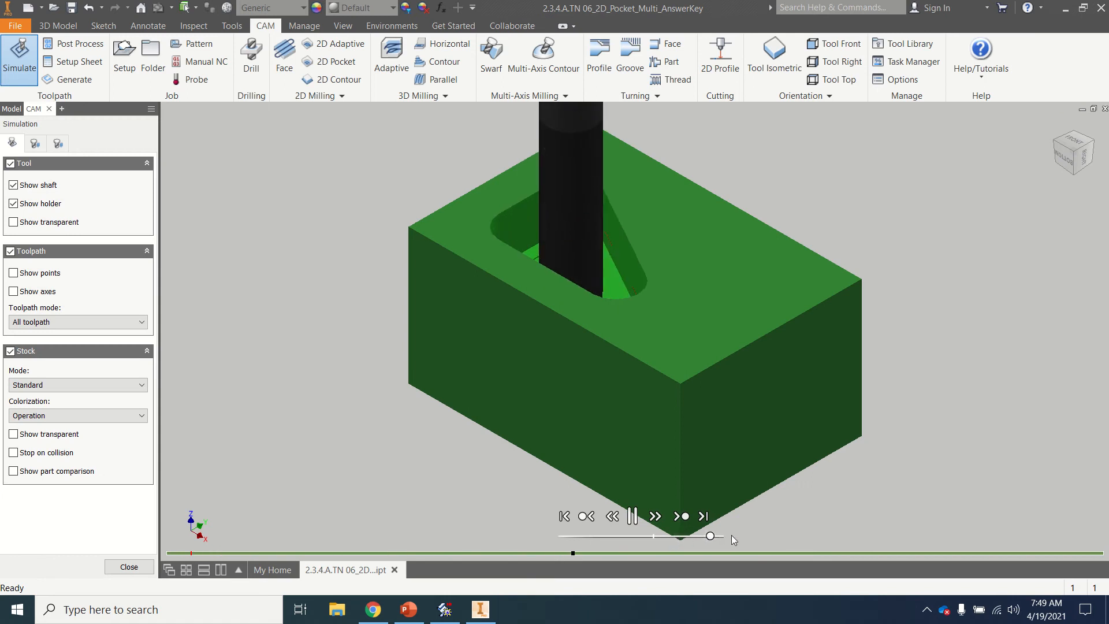
left_click(632, 515)
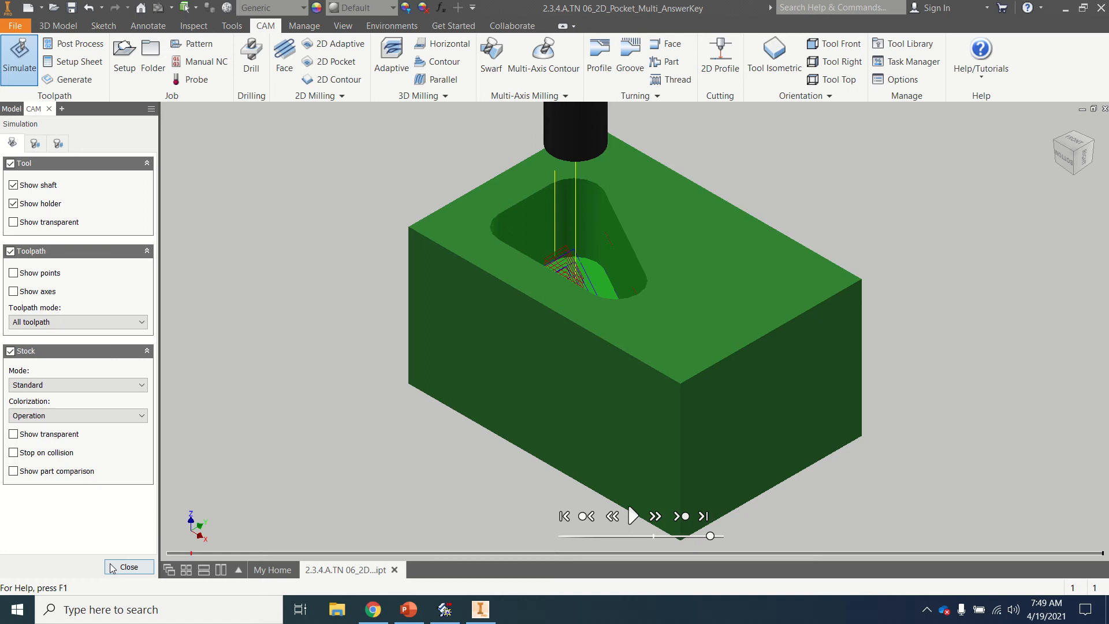
left_click(128, 566)
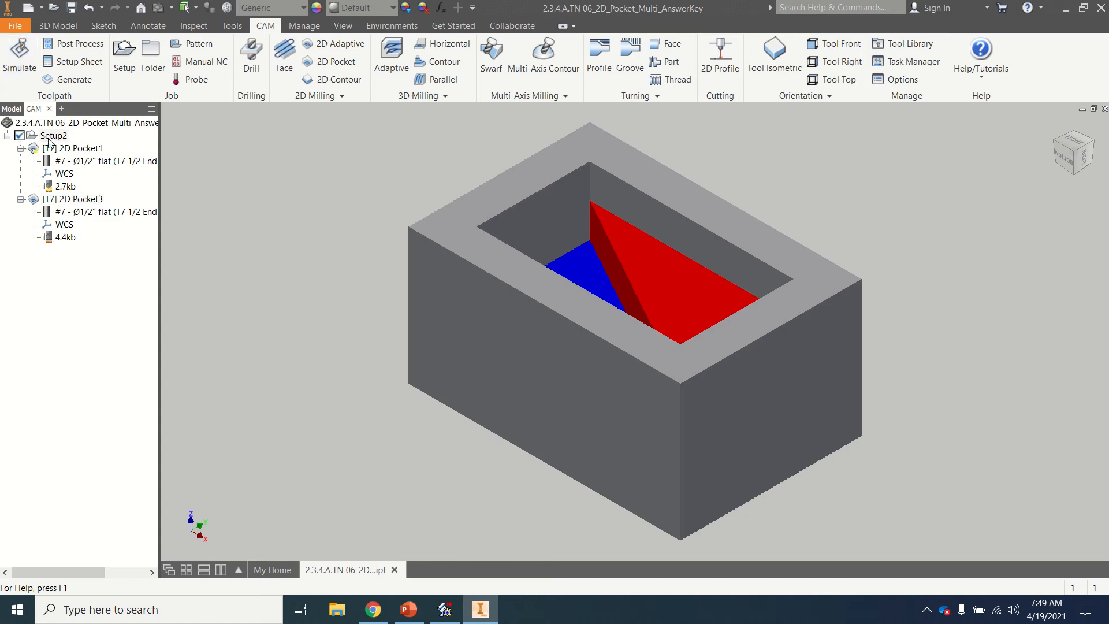
left_click(19, 56)
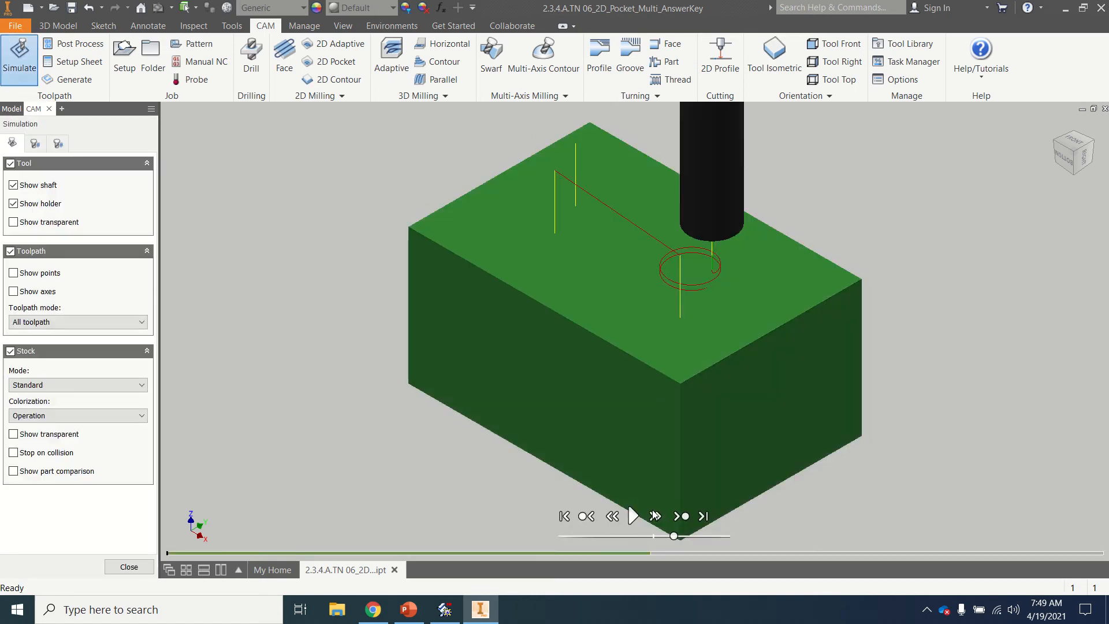
left_click(632, 515)
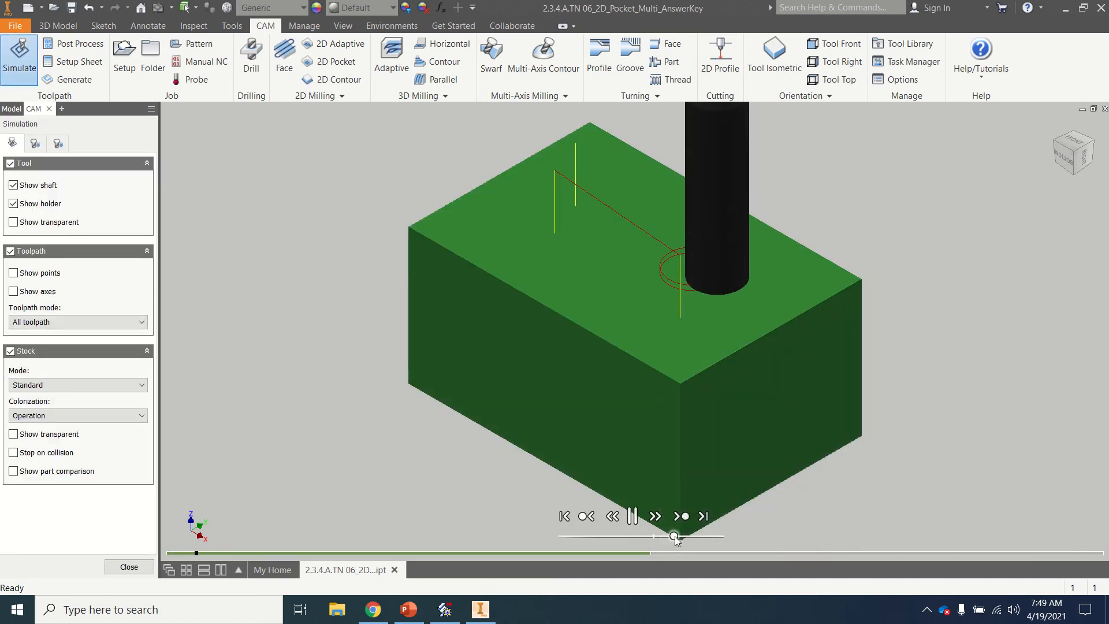
left_click_drag(672, 536, 710, 536)
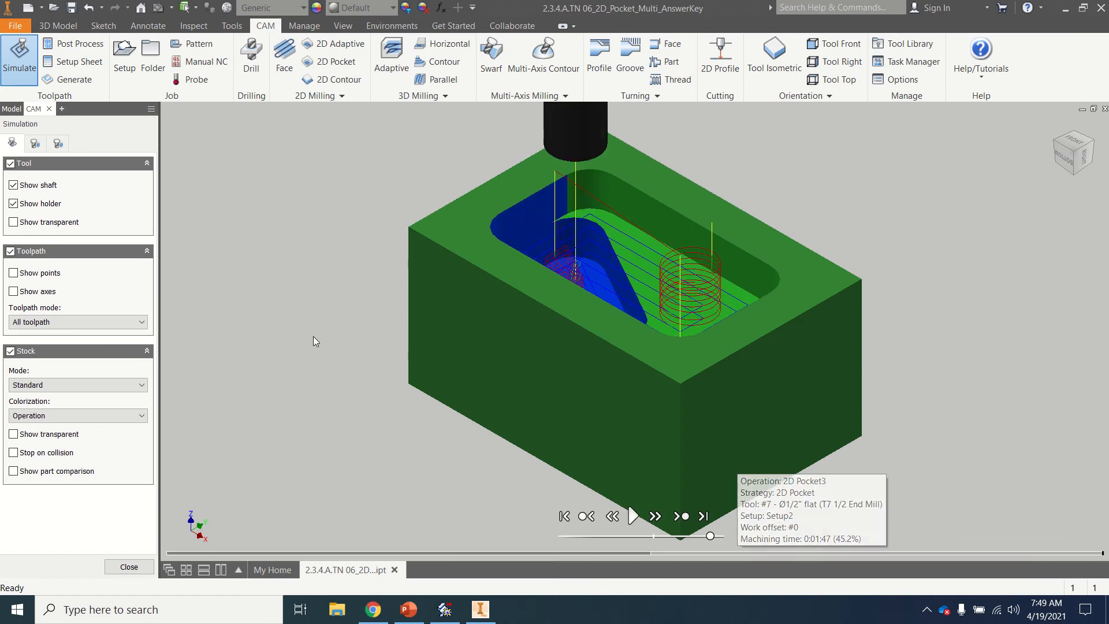
left_click(130, 566)
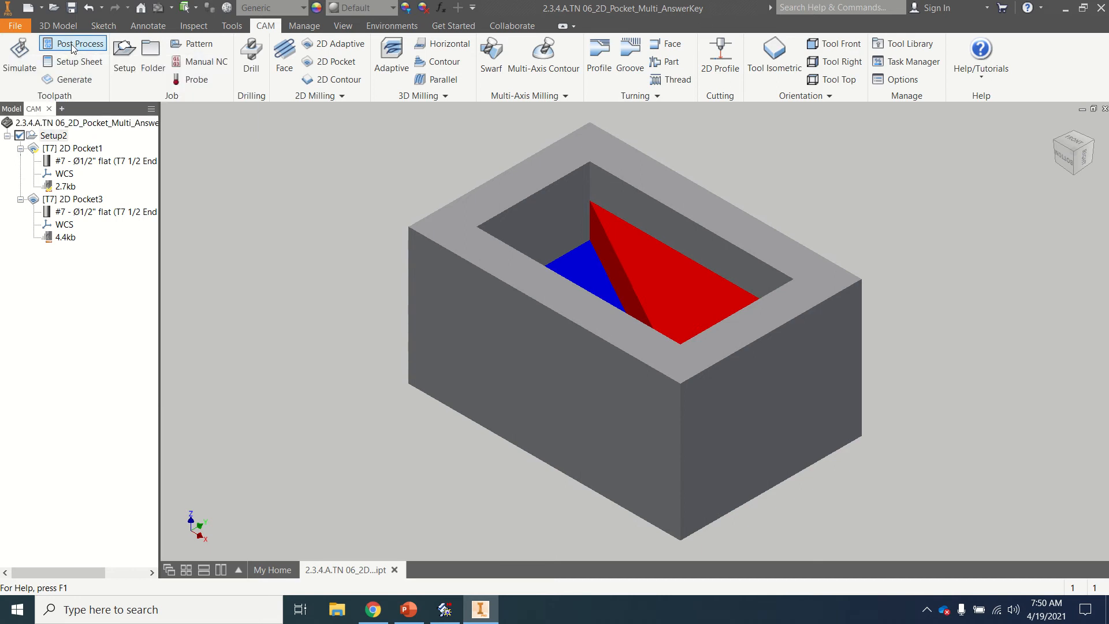
Set the post-process output folder to the Desktop, keeping program number 1001
left_click(71, 43)
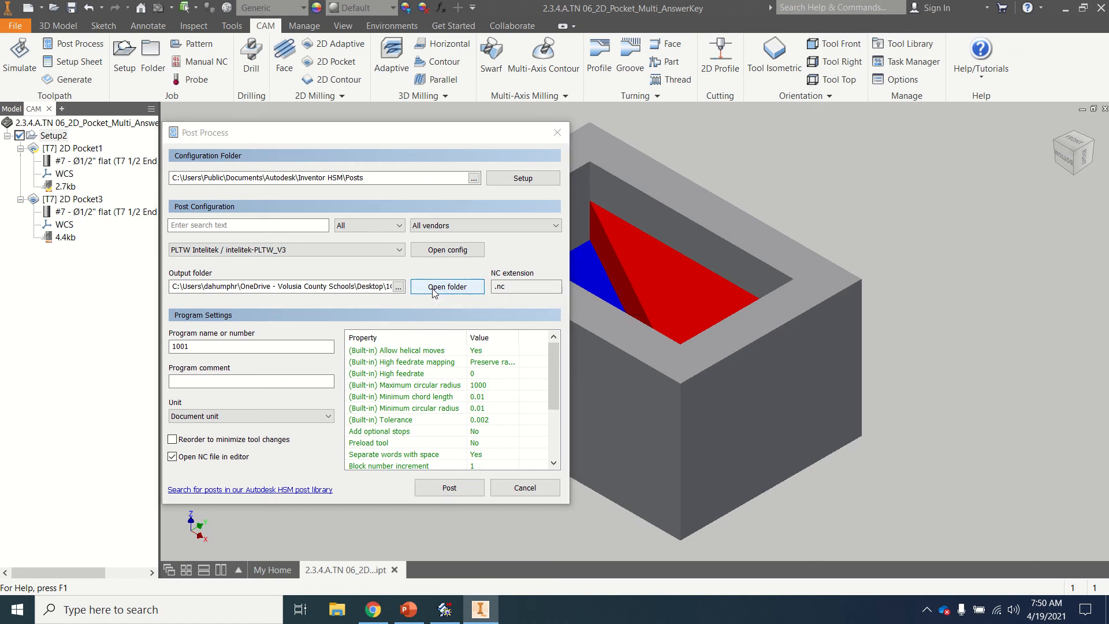
left_click(447, 286)
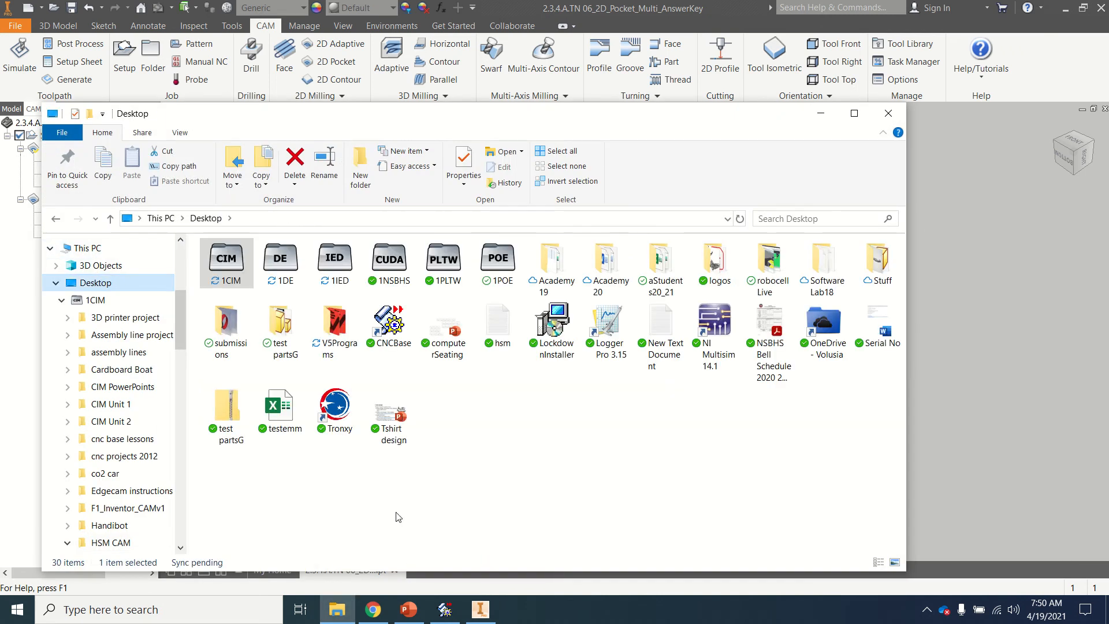
mouse_move(855, 113)
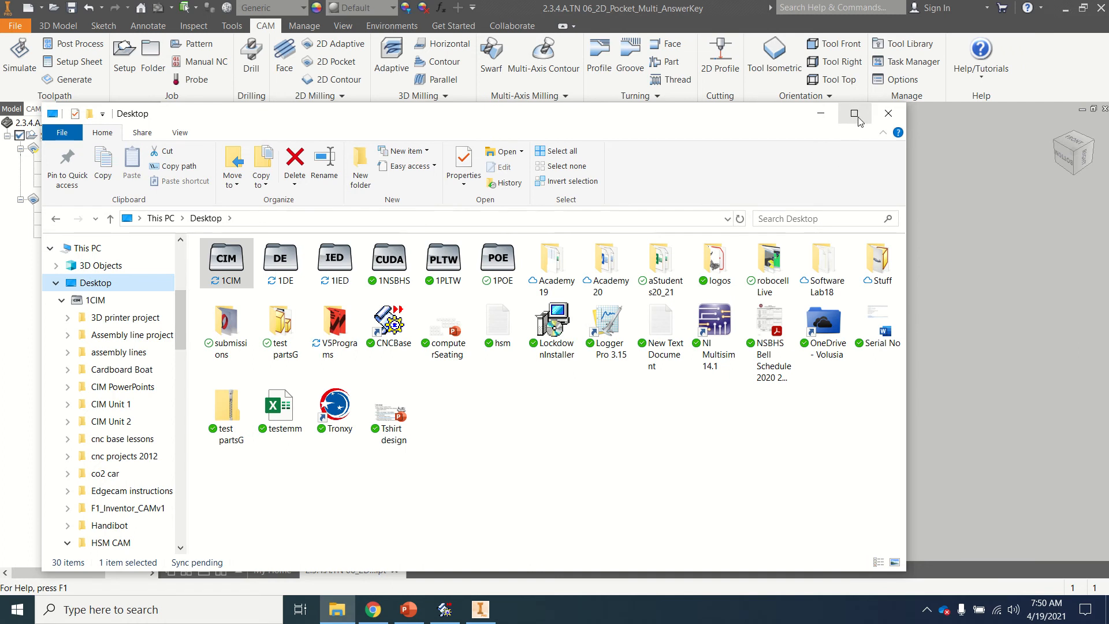
mouse_move(888, 113)
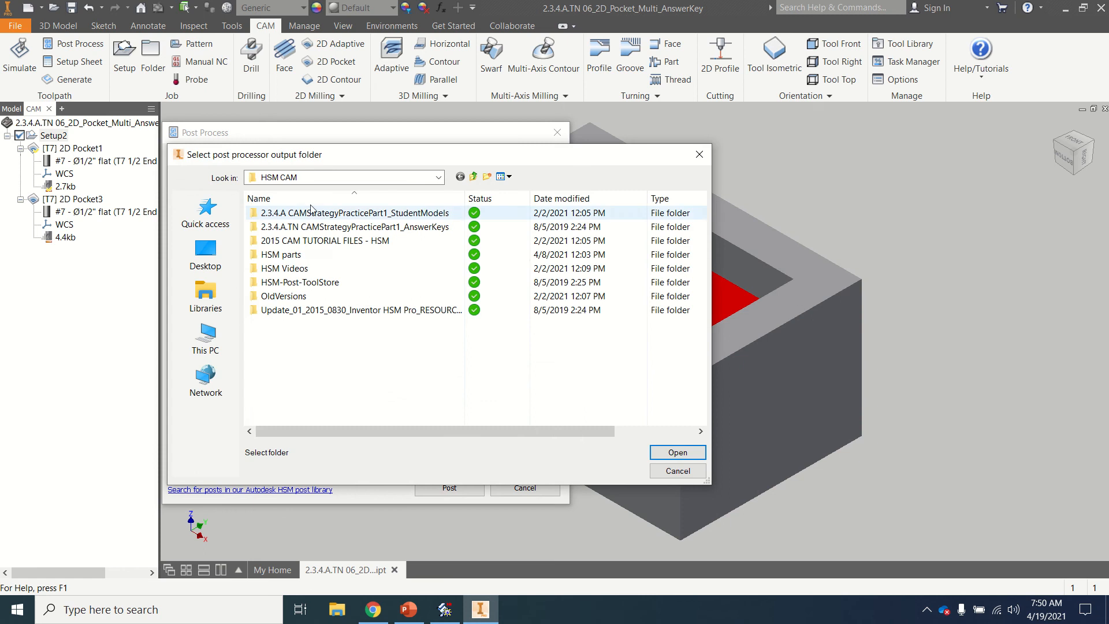
left_click(204, 254)
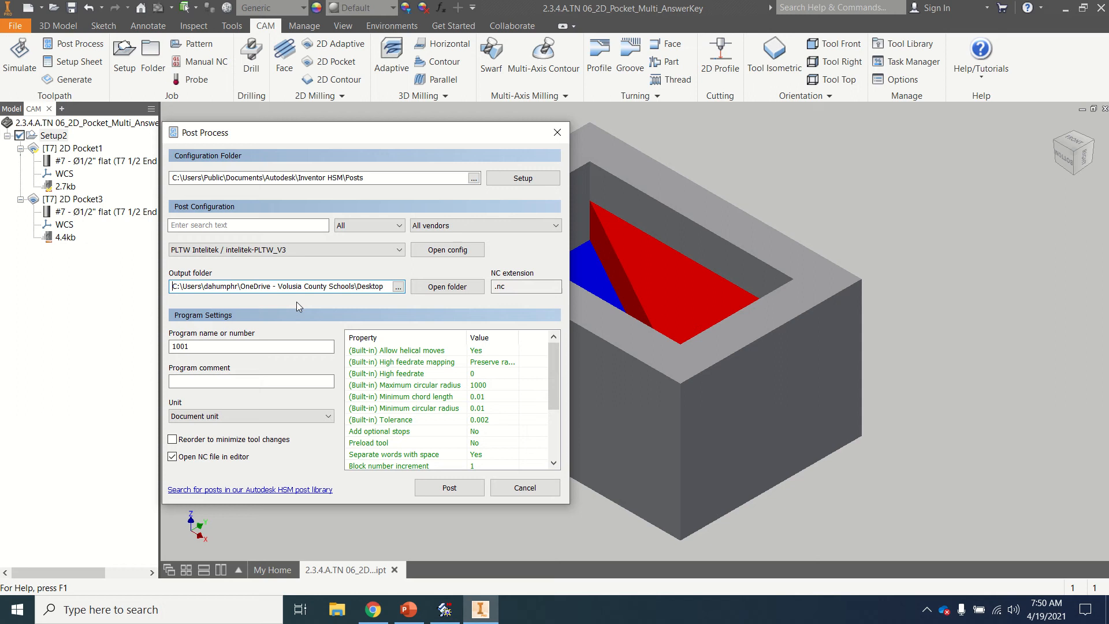
mouse_move(310, 302)
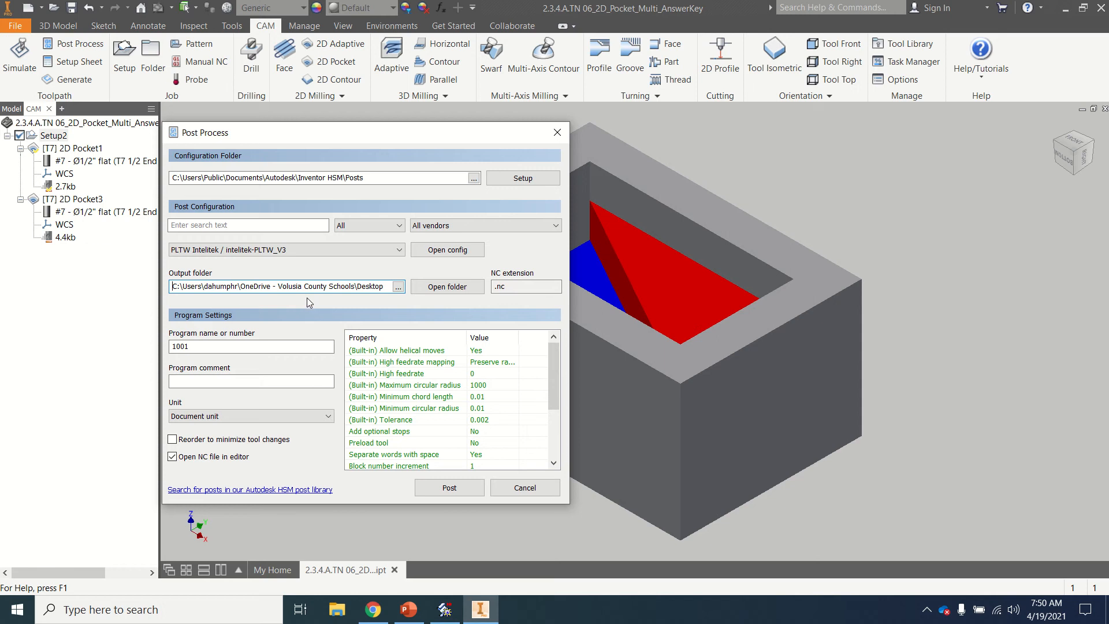
Post the toolpaths as NC program multipocket1 and save it to the Desktop
left_click(250, 346)
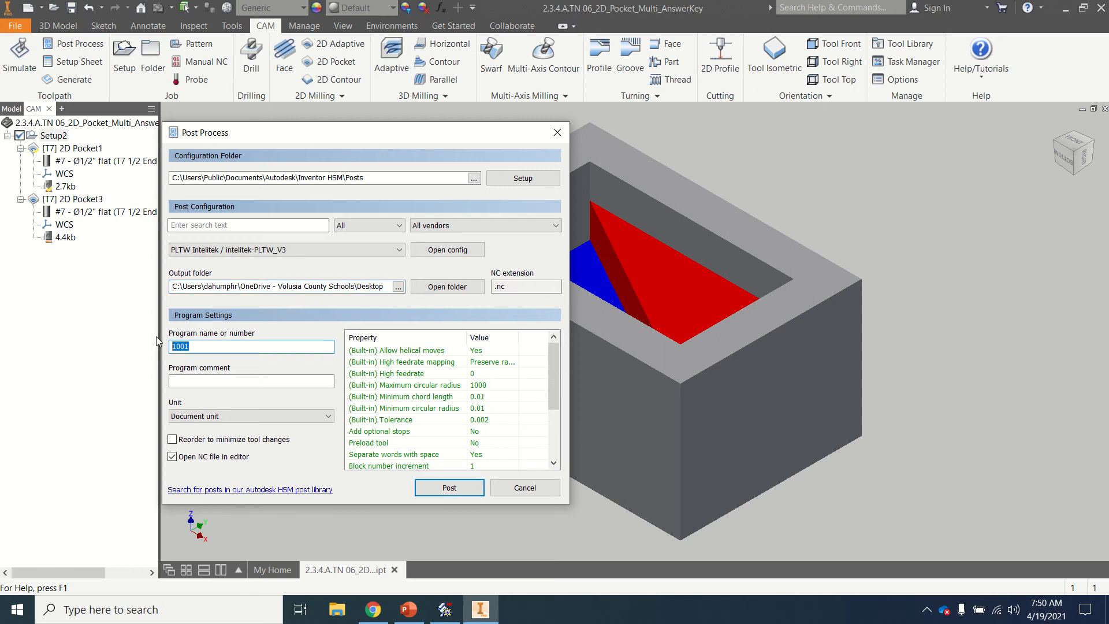
type("multip")
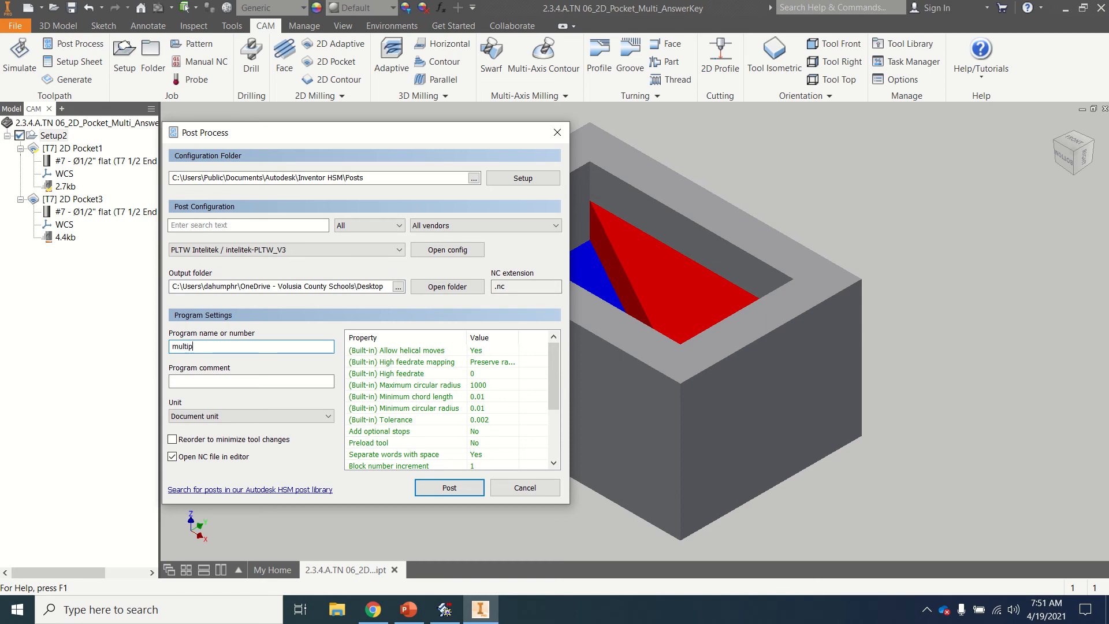
type("ocket1")
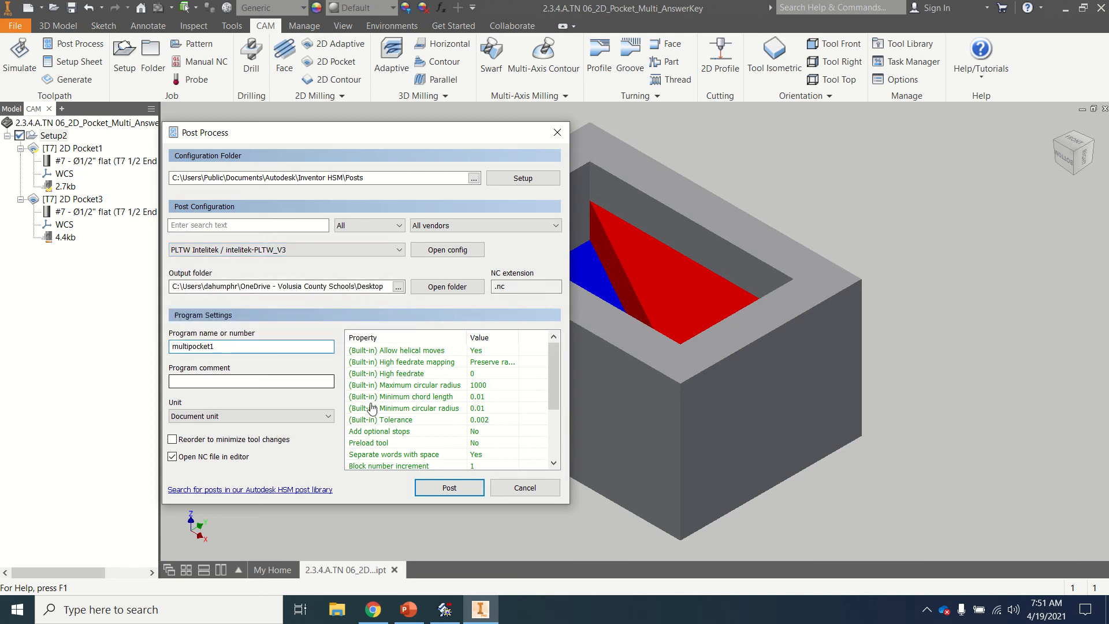
left_click(448, 488)
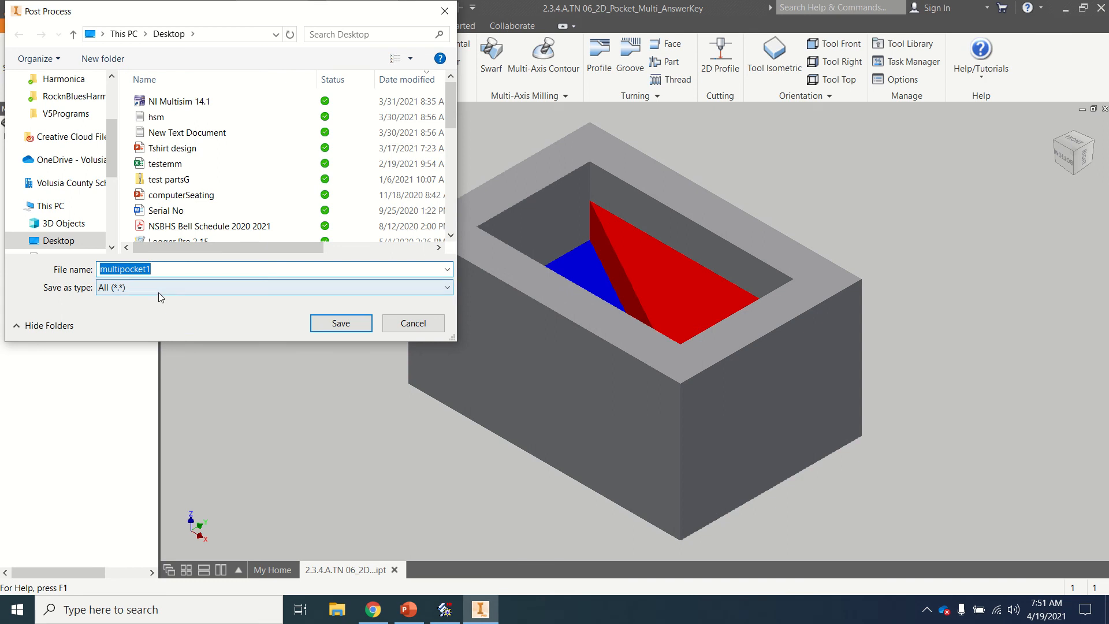
left_click(339, 324)
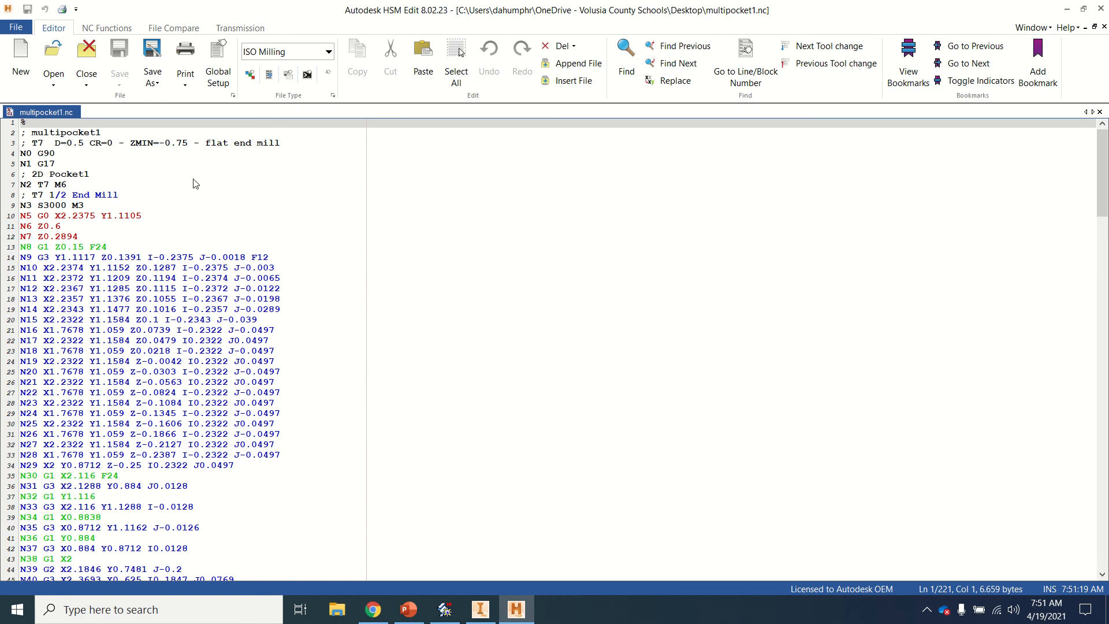
mouse_move(271, 329)
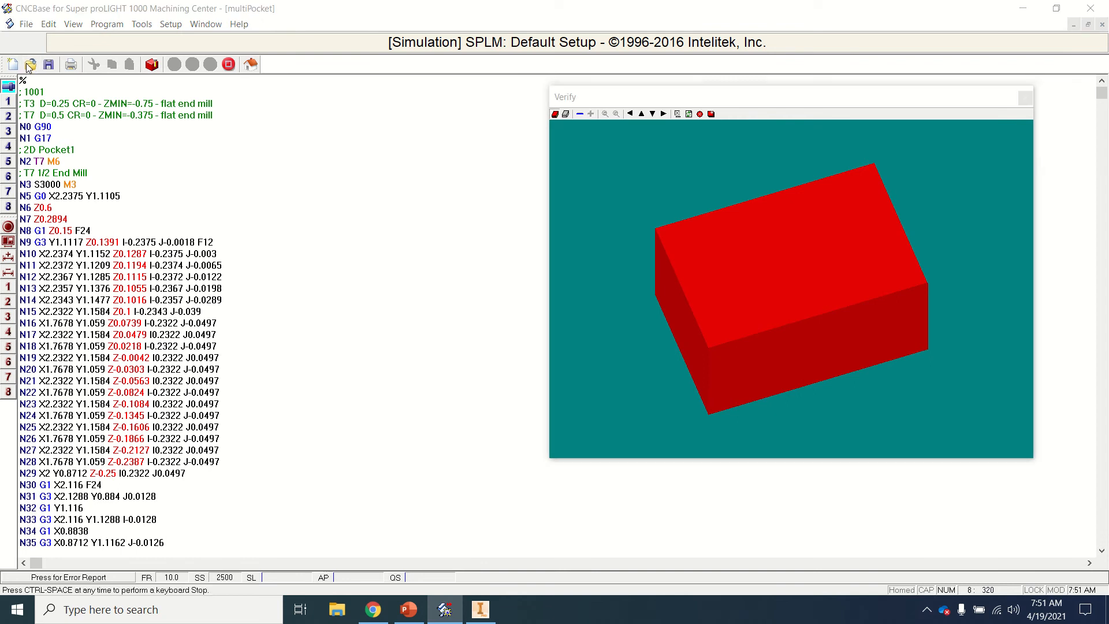
Load the multipocket1 NC program from the Desktop into CNCBase
left_click(30, 65)
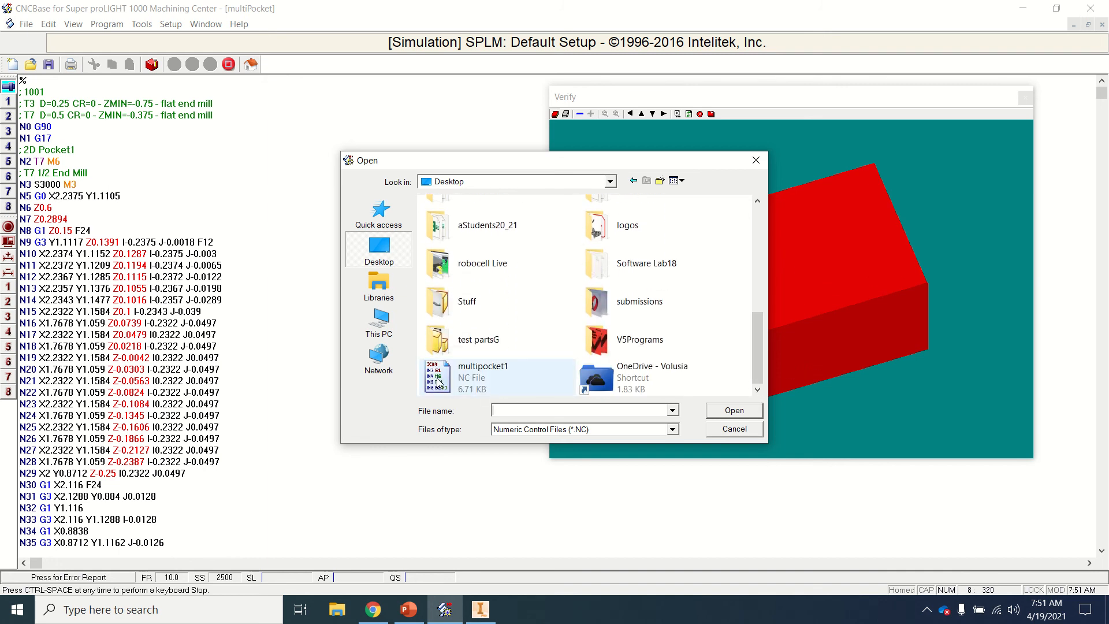
left_click(733, 410)
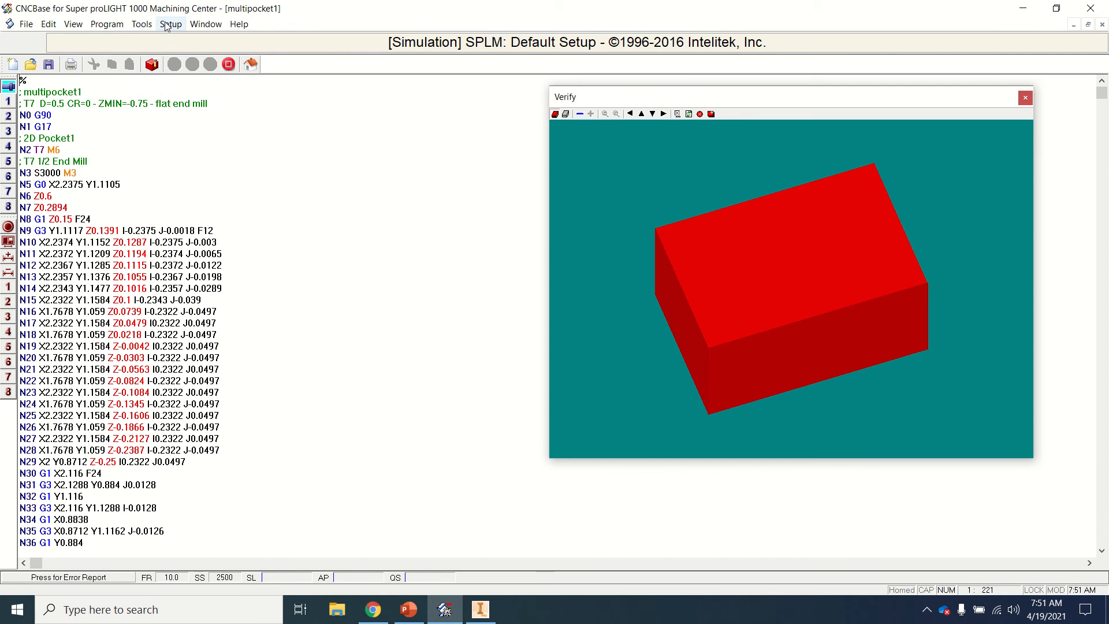
Turn on Arc Centers Incremental in the run settings and apply it
left_click(170, 23)
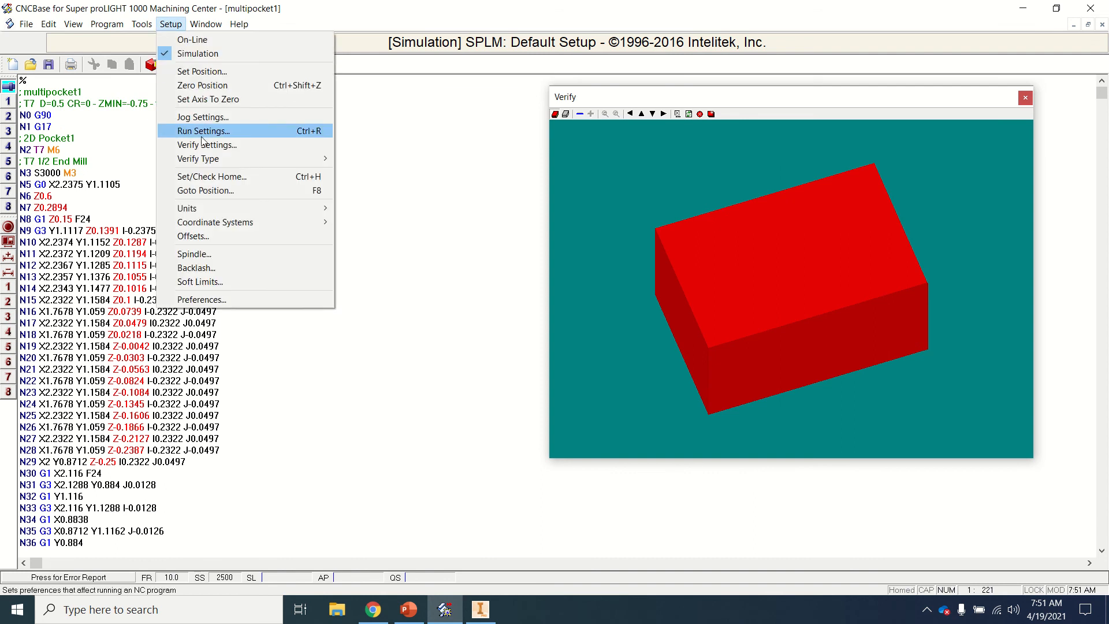
left_click(202, 131)
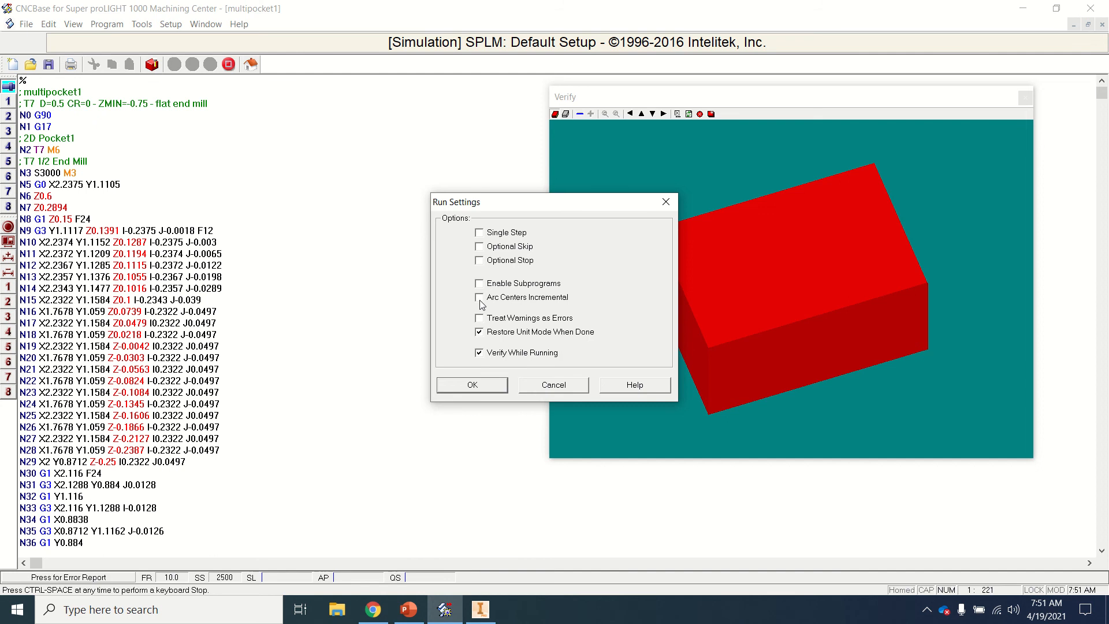
left_click(478, 297)
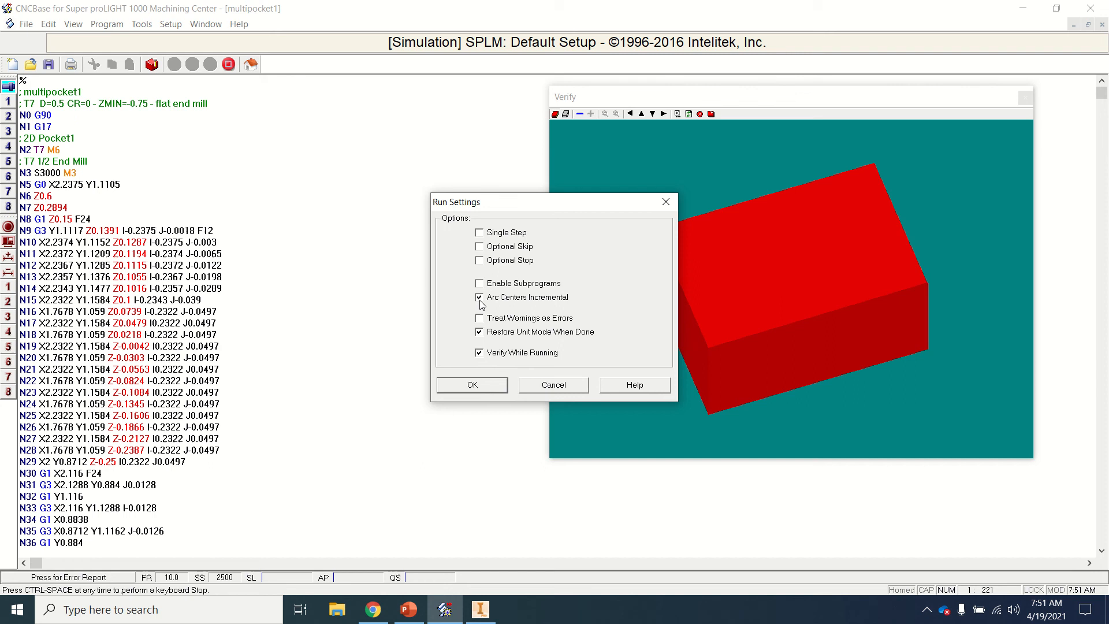
mouse_move(482, 311)
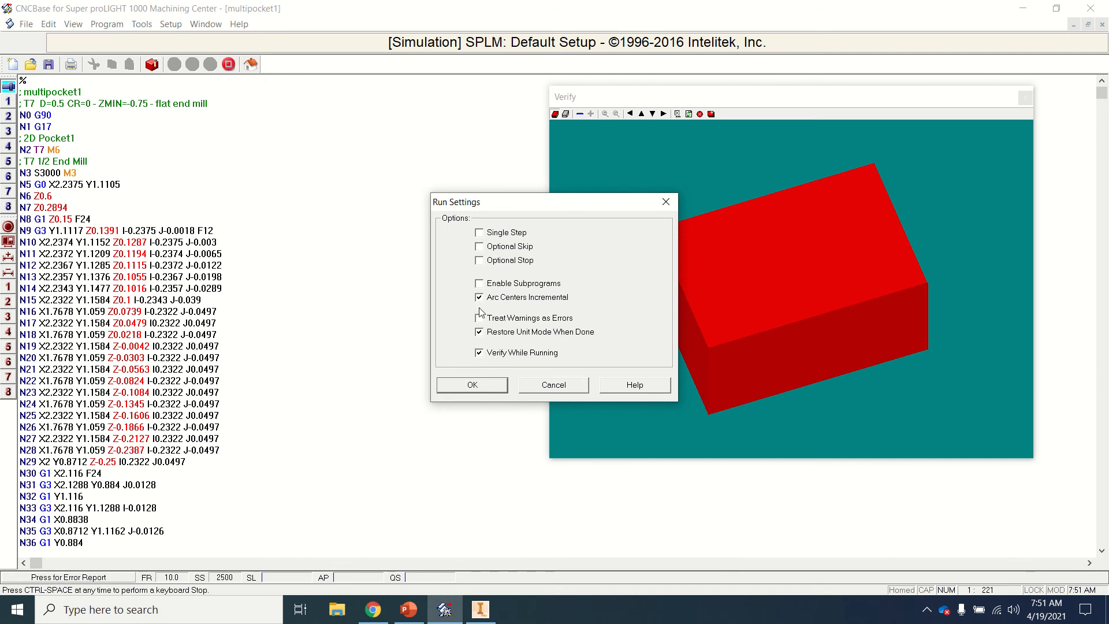
left_click(471, 384)
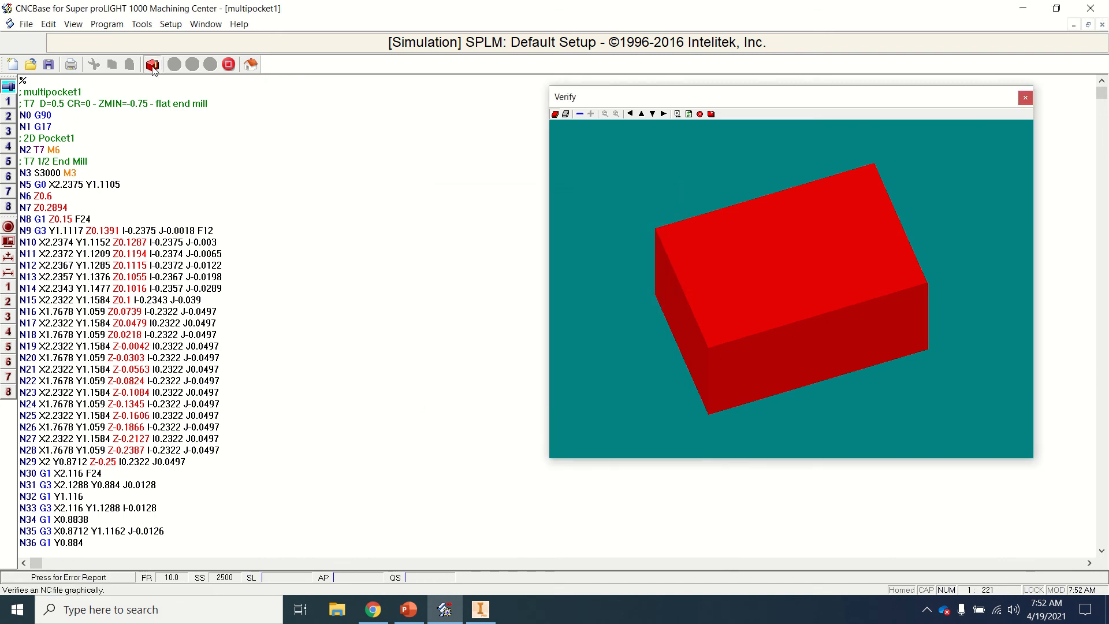
Verify multipocket1 so the rounded pocket is milled into the stock
left_click(152, 65)
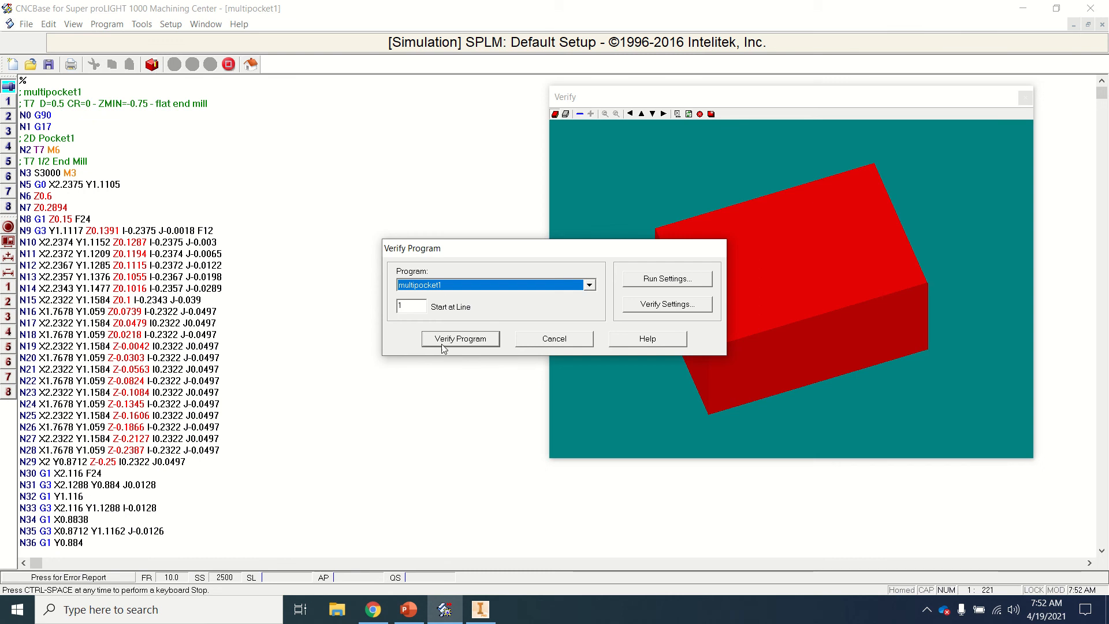
left_click(460, 339)
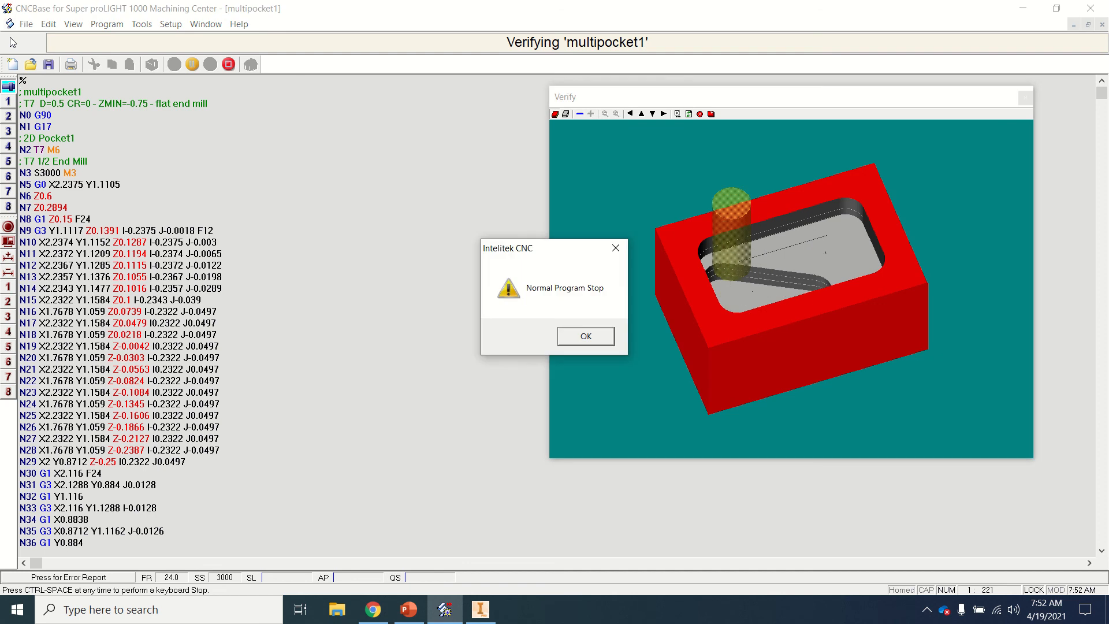
left_click(584, 335)
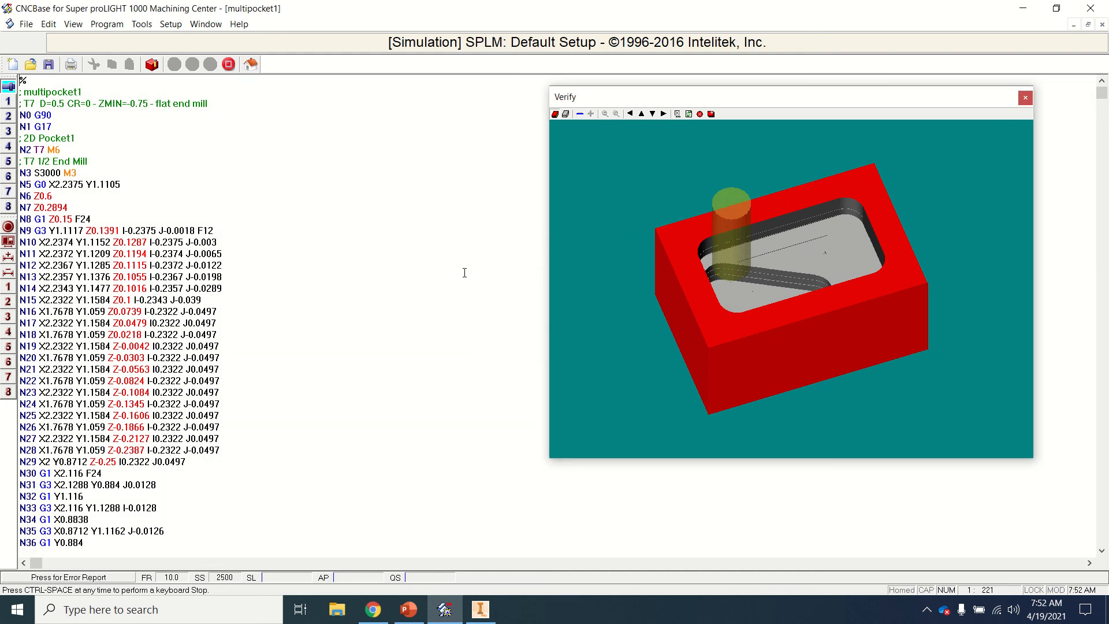
mouse_move(338, 224)
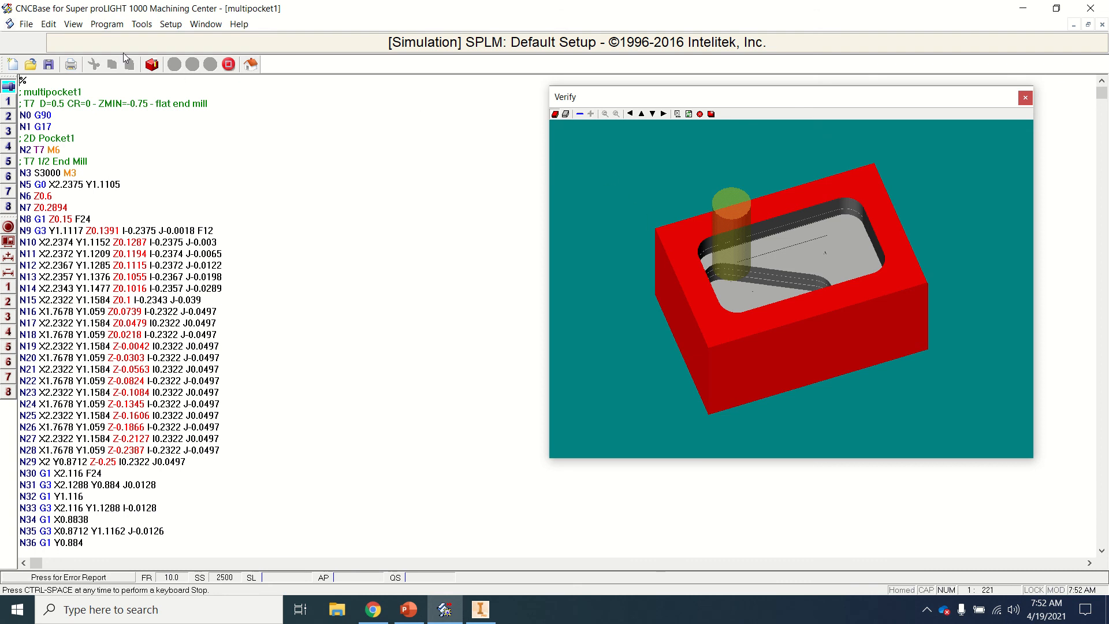
Switch to the mult_contour program and verify its stepped contour cuts
left_click(206, 23)
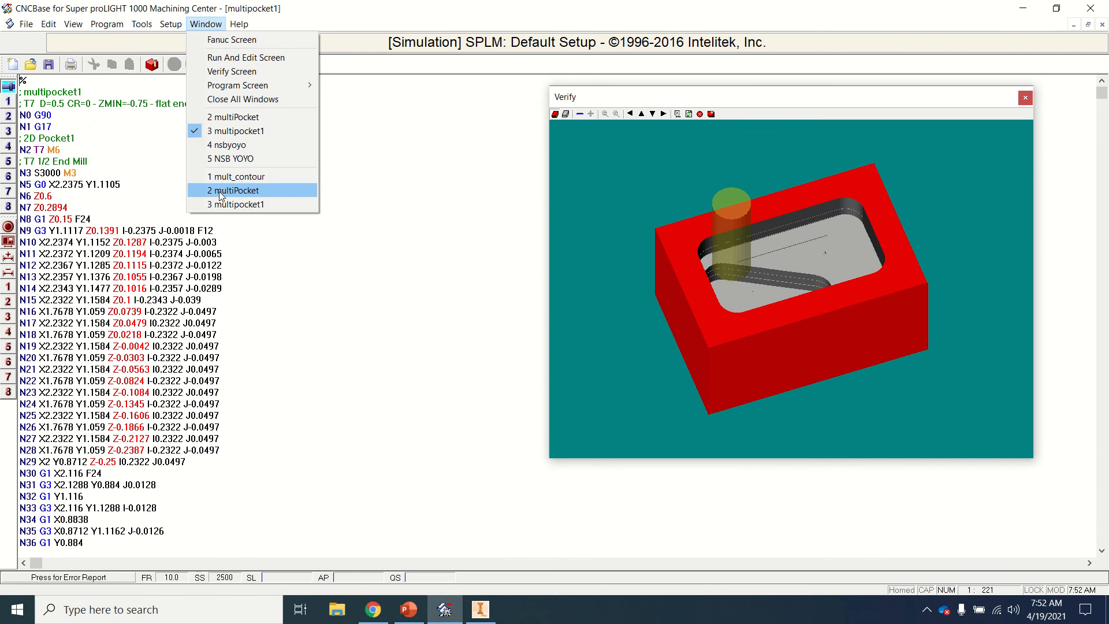
left_click(237, 176)
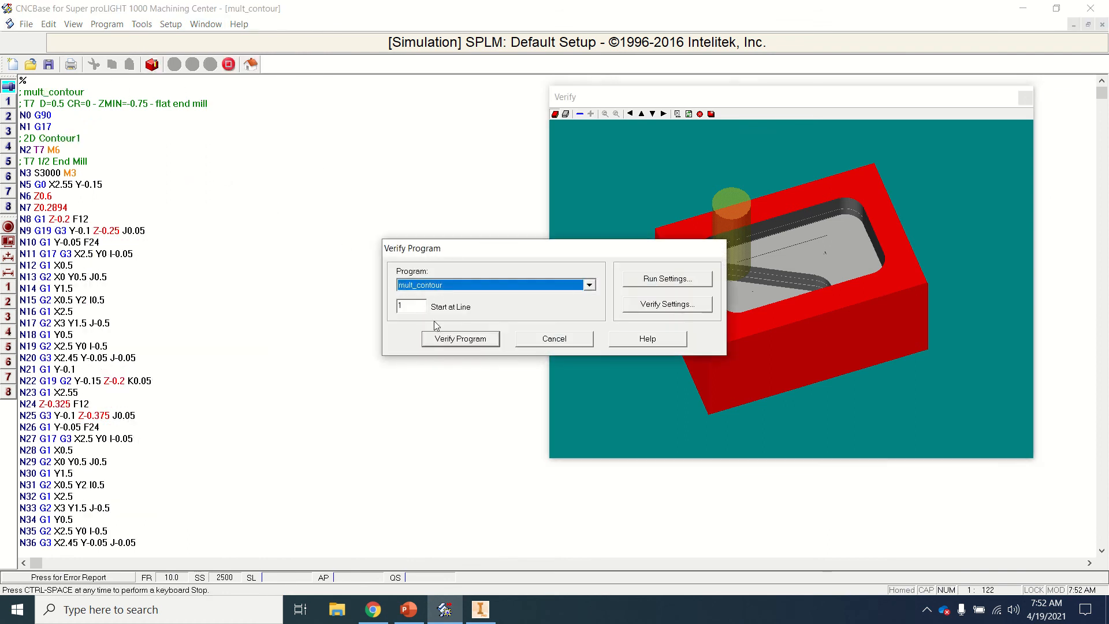
left_click(459, 339)
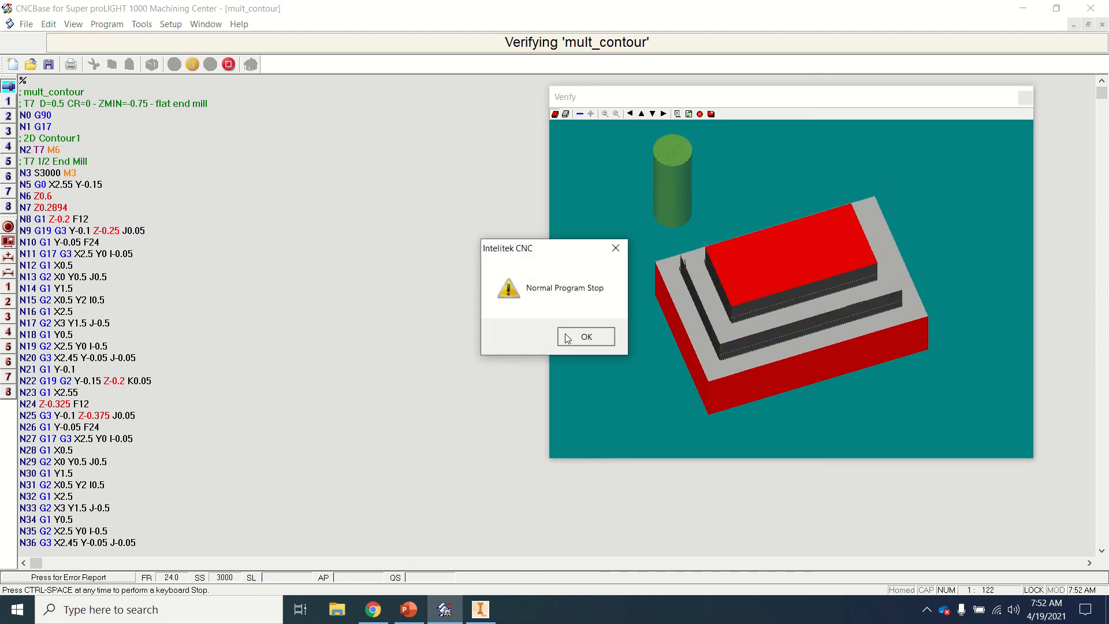
left_click(584, 336)
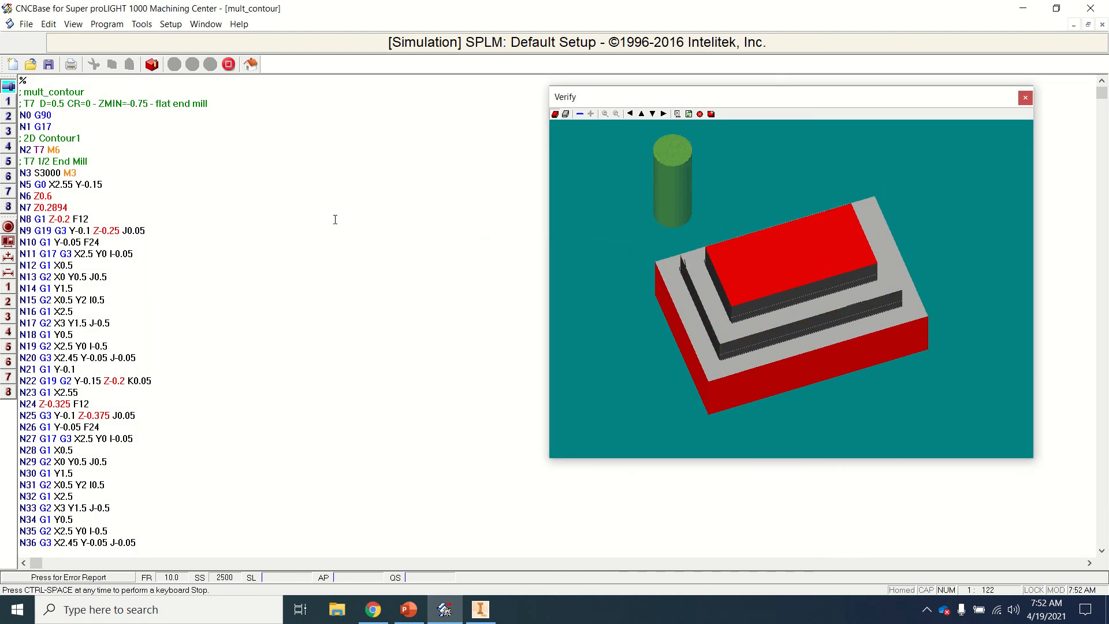